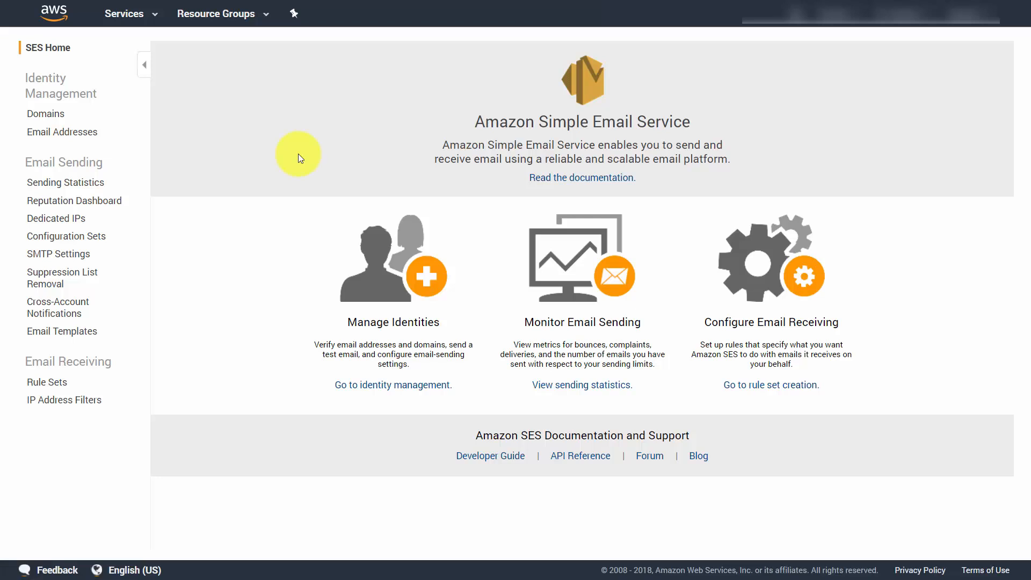
mouse_move(305, 124)
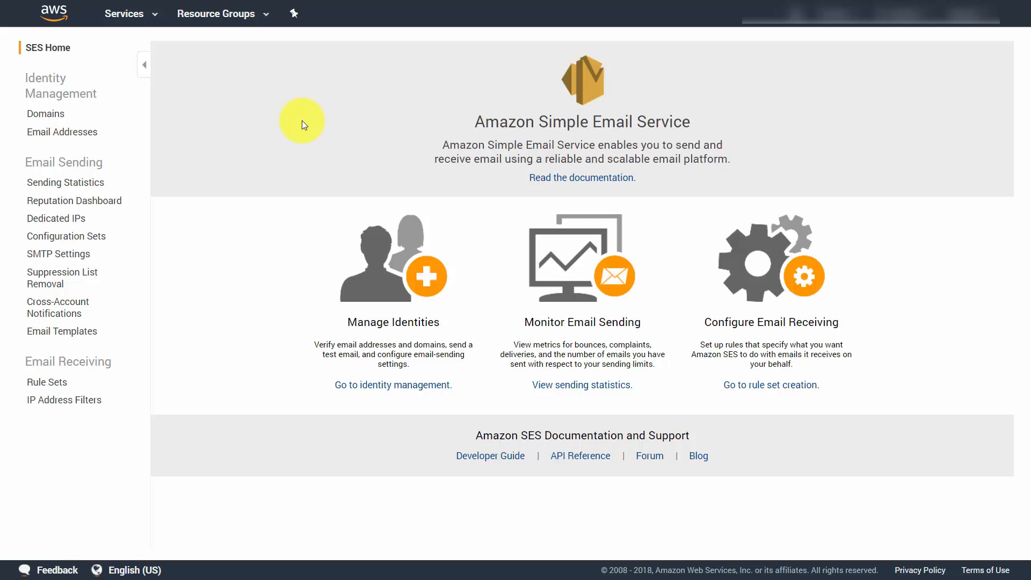
mouse_move(295, 144)
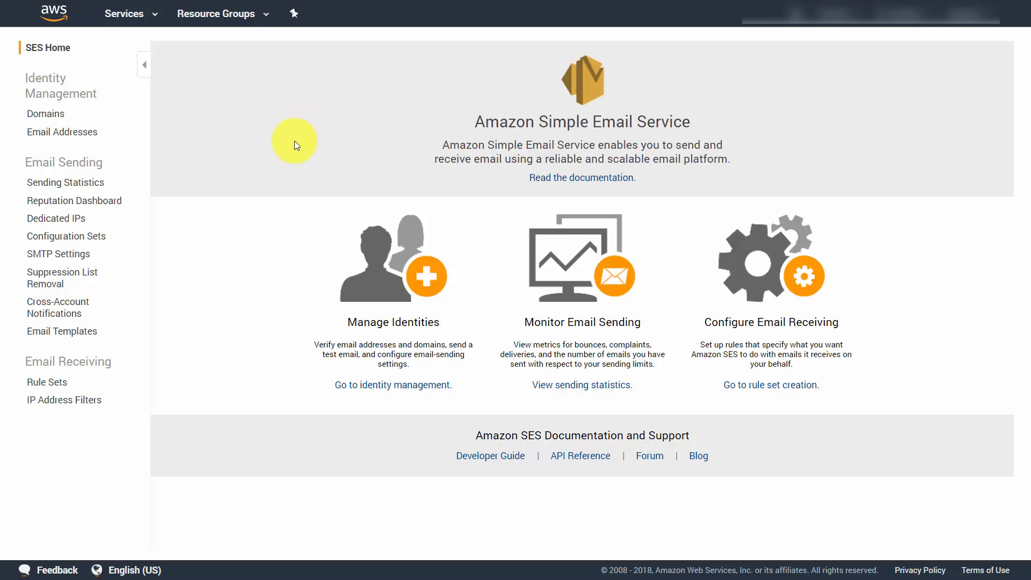
mouse_move(289, 158)
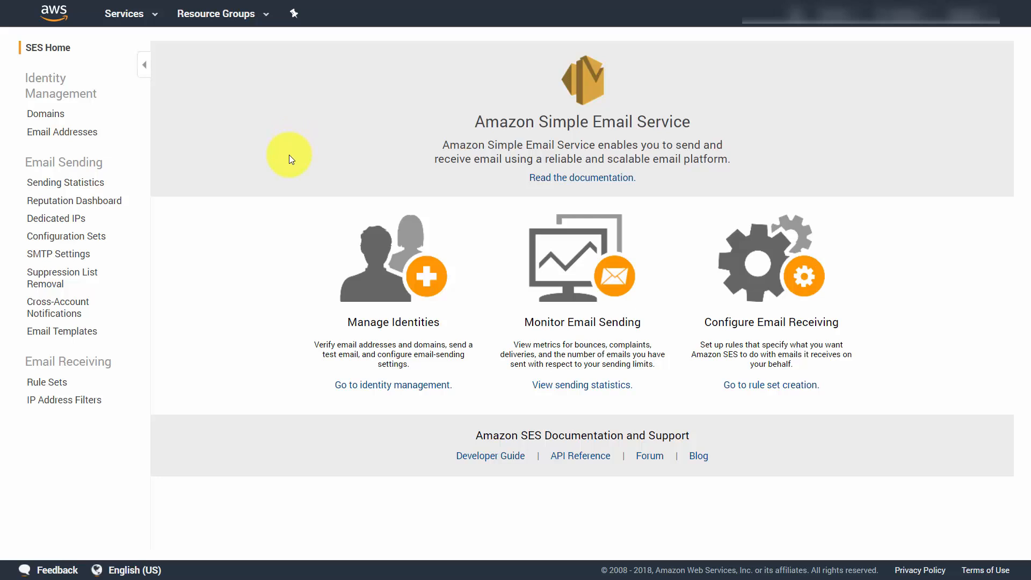
mouse_move(329, 155)
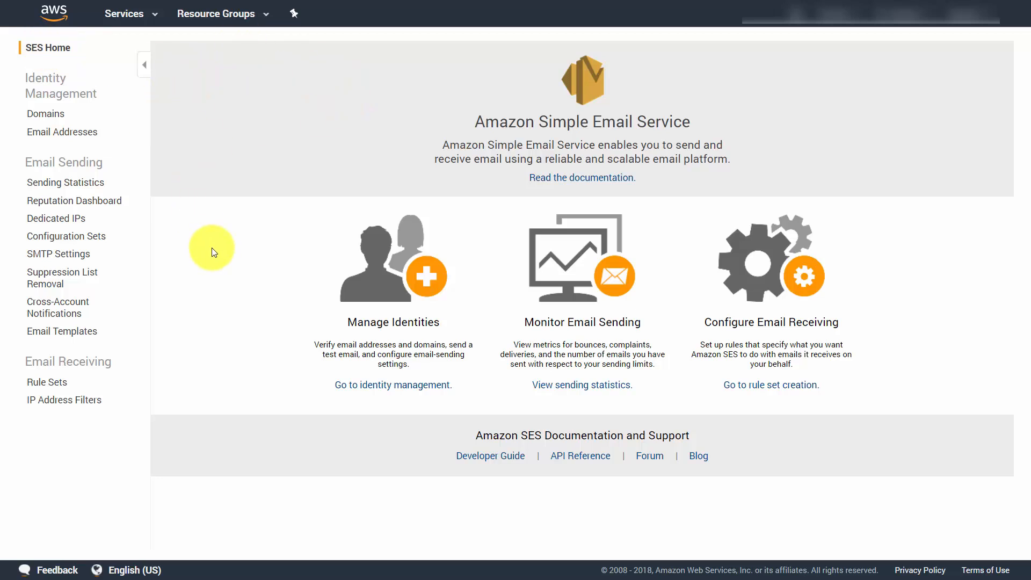
mouse_move(126, 261)
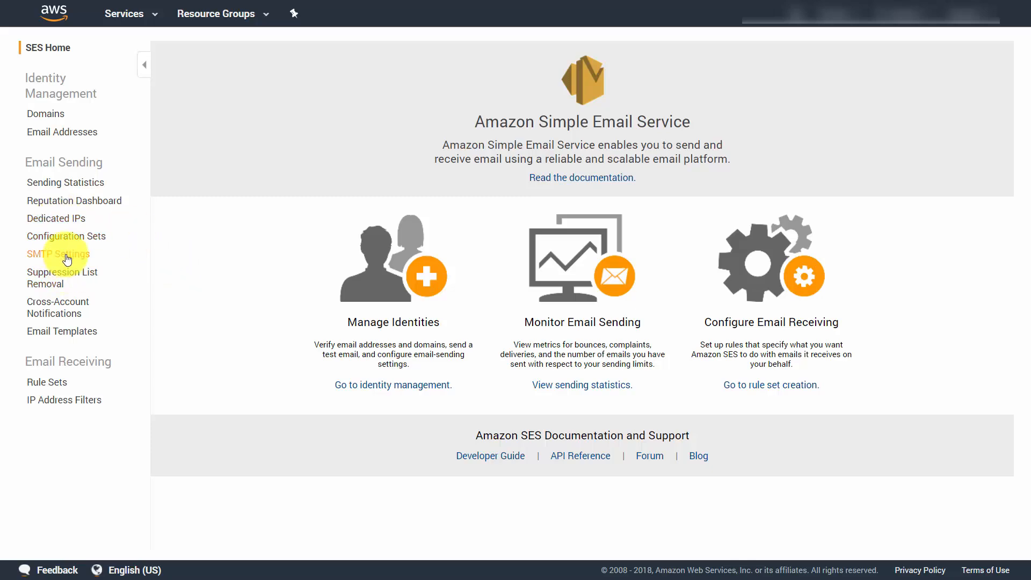
- Go to SMTP Settings and start creating new SMTP credentials
click(56, 254)
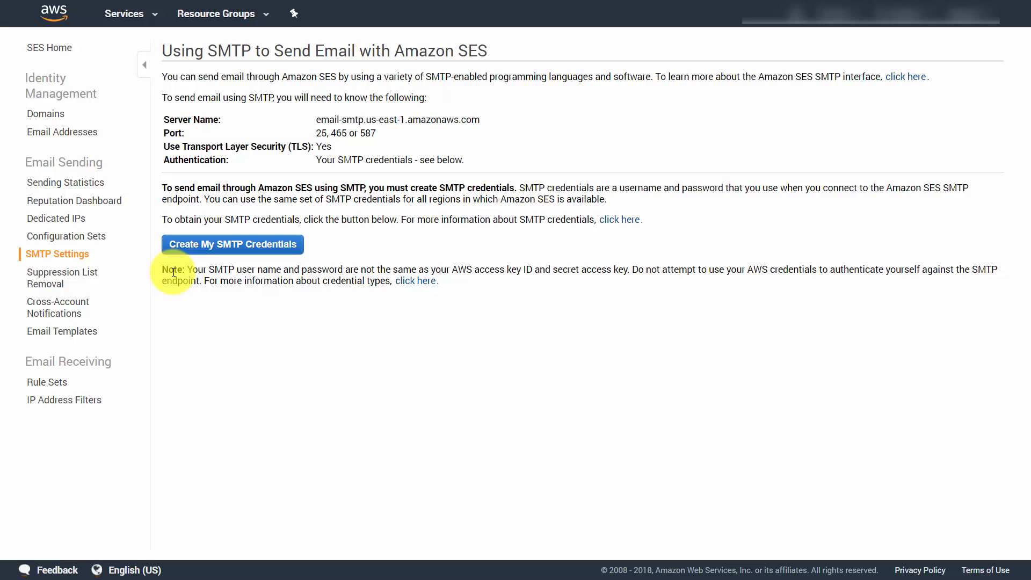
mouse_move(222, 253)
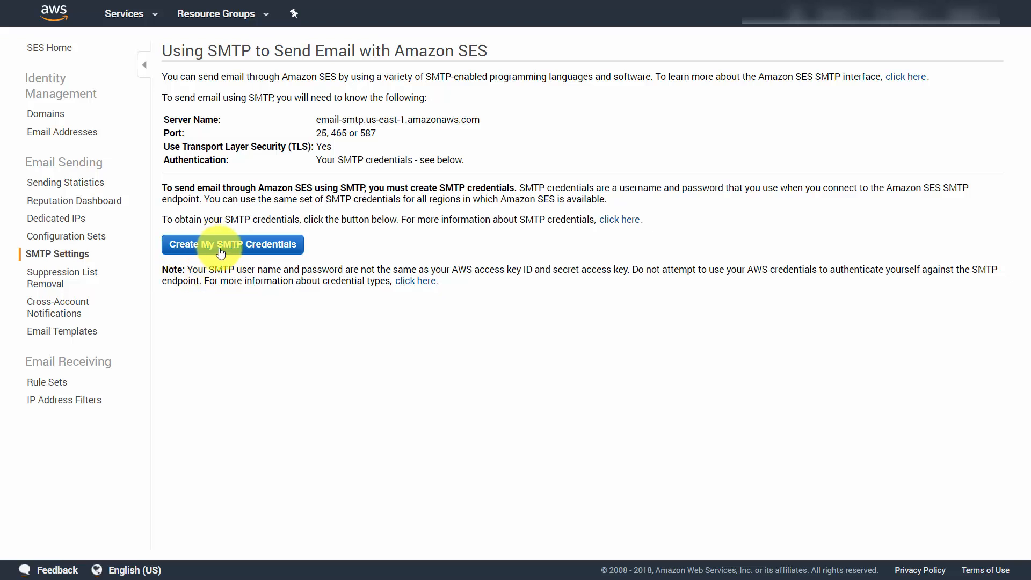
click(232, 244)
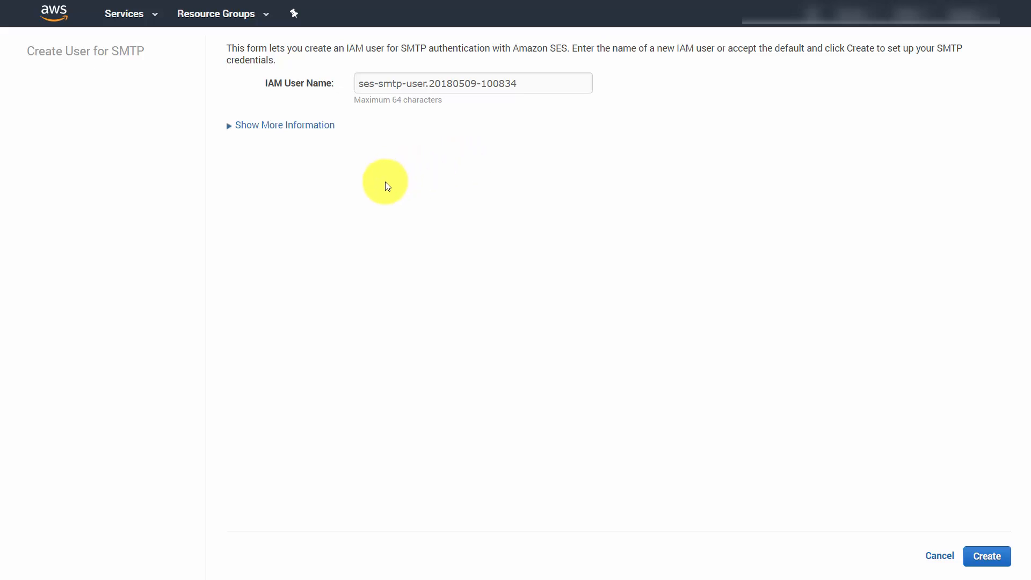
mouse_move(404, 152)
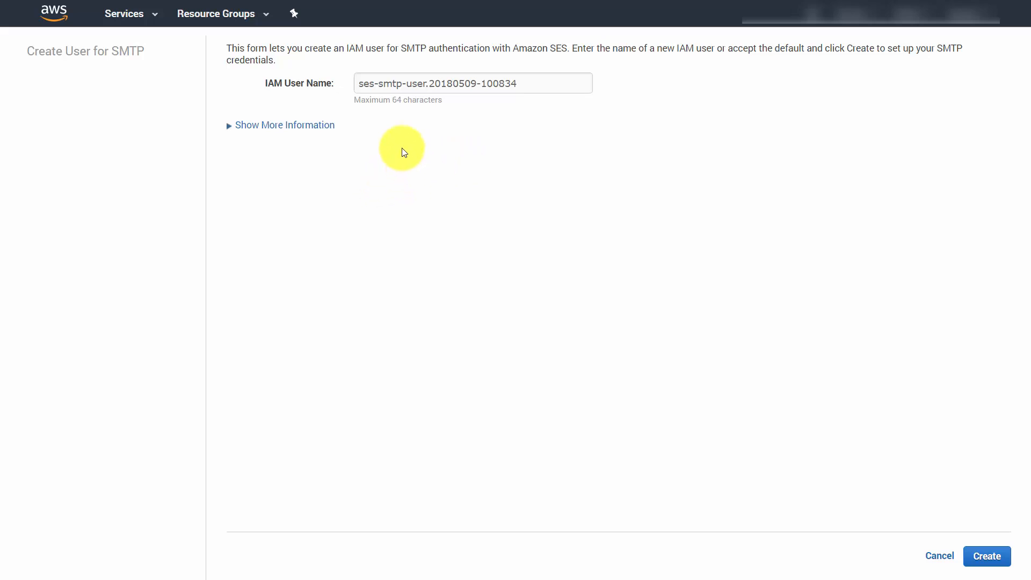
mouse_move(298, 106)
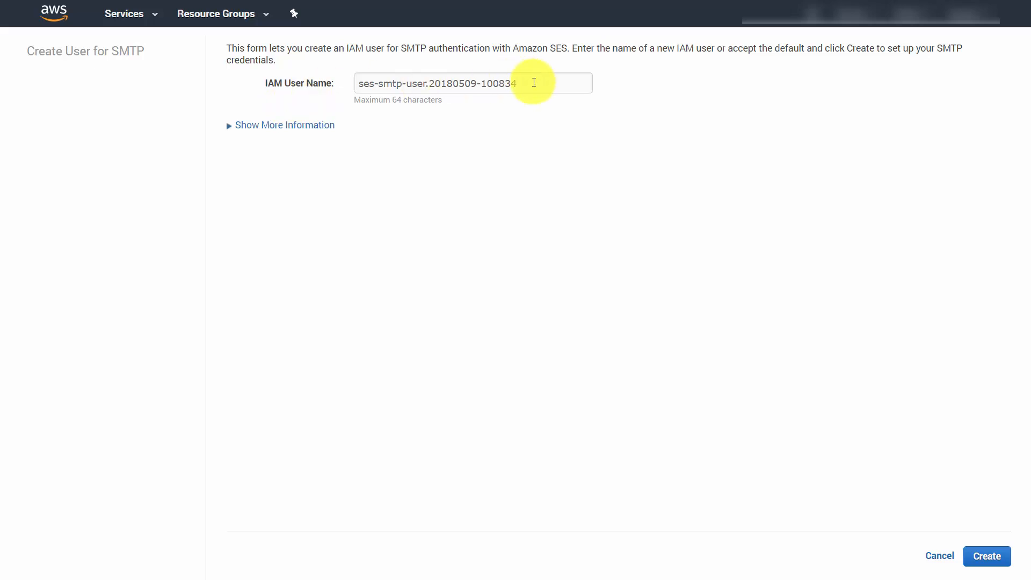
- Create the IAM user with default name ses-smtp-user.20180509-100834
click(987, 556)
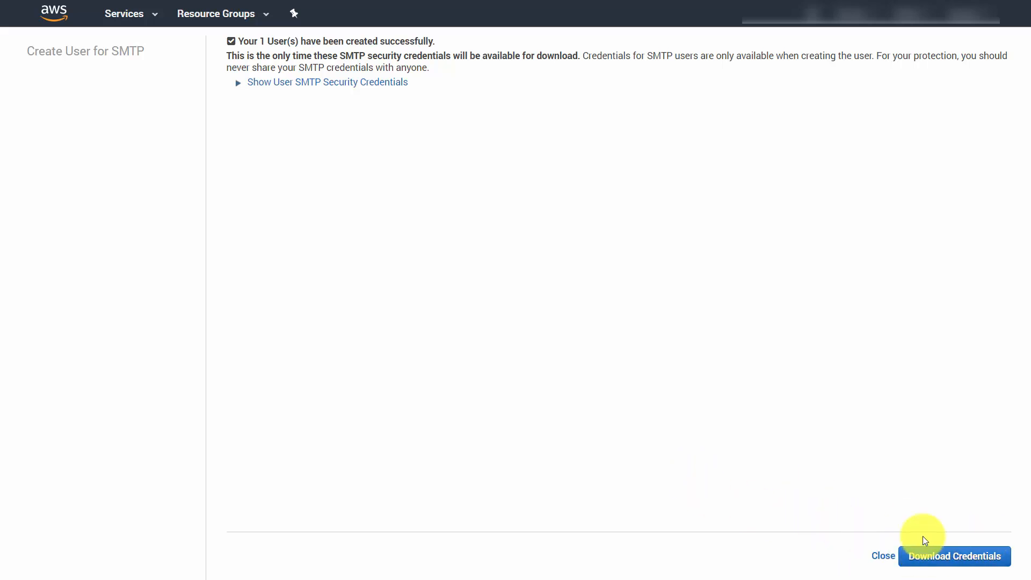
mouse_move(840, 486)
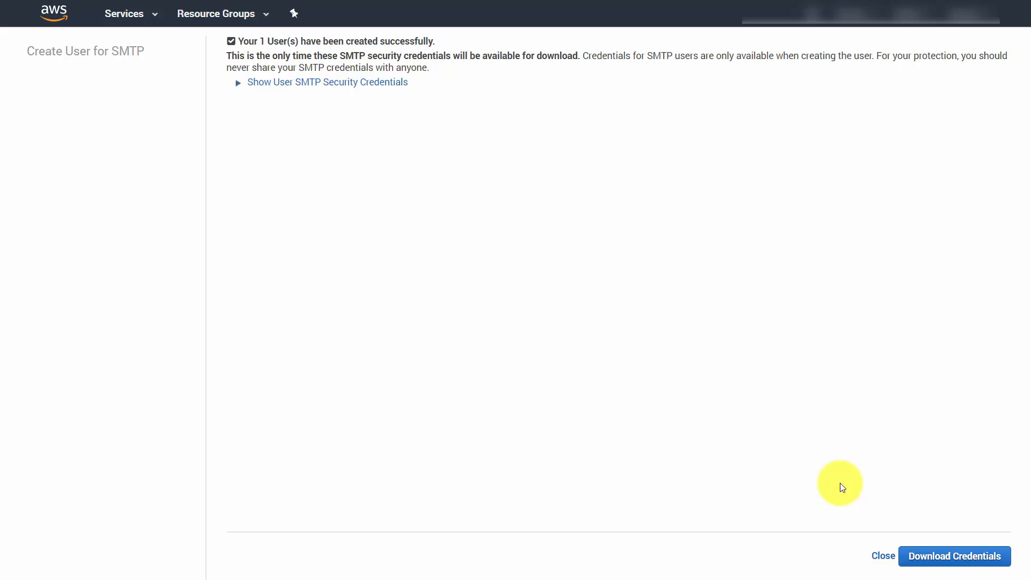
mouse_move(808, 492)
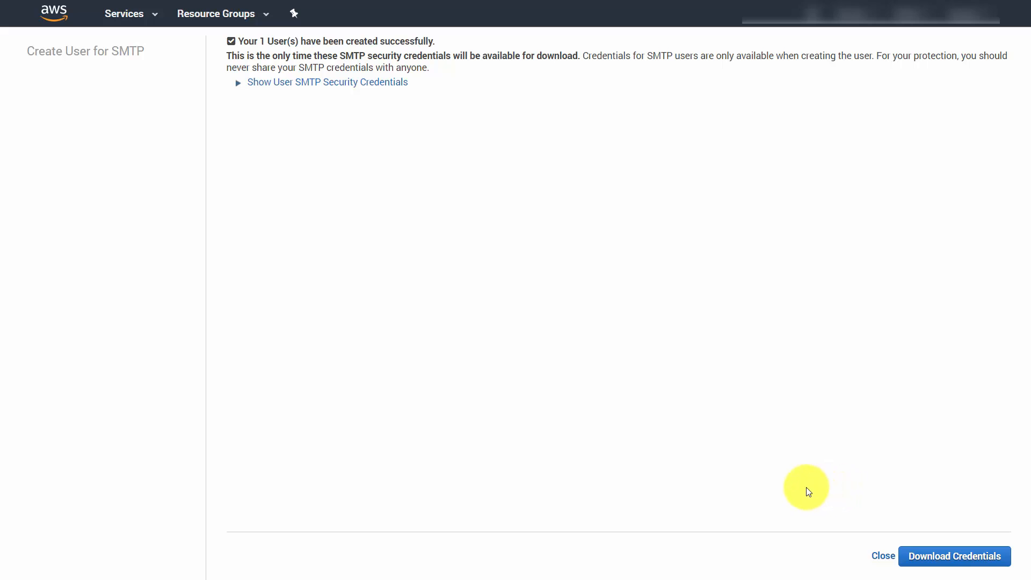
- Download the new user's SMTP credentials as a CSV file
click(954, 556)
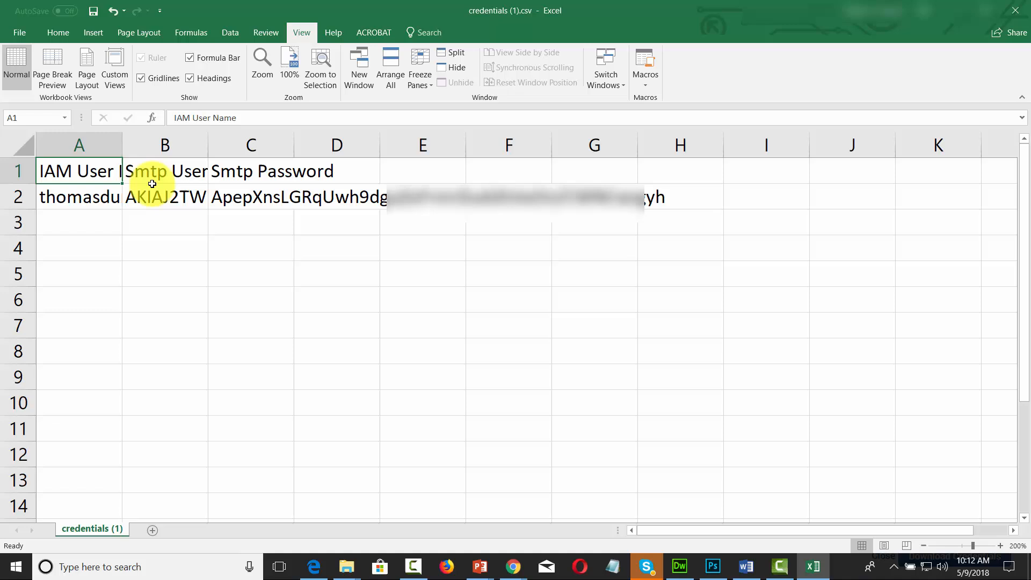
mouse_move(395, 202)
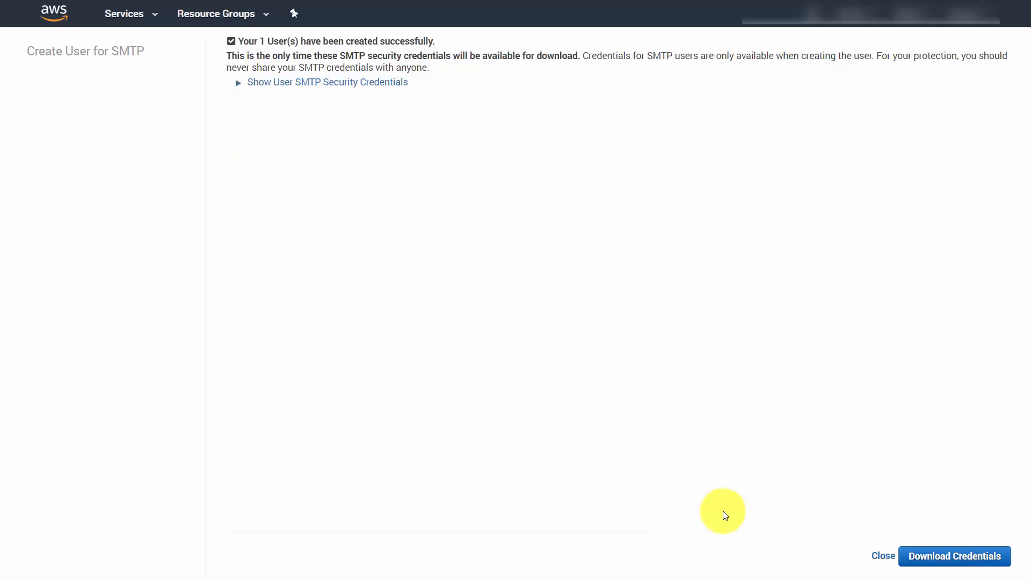
mouse_move(419, 173)
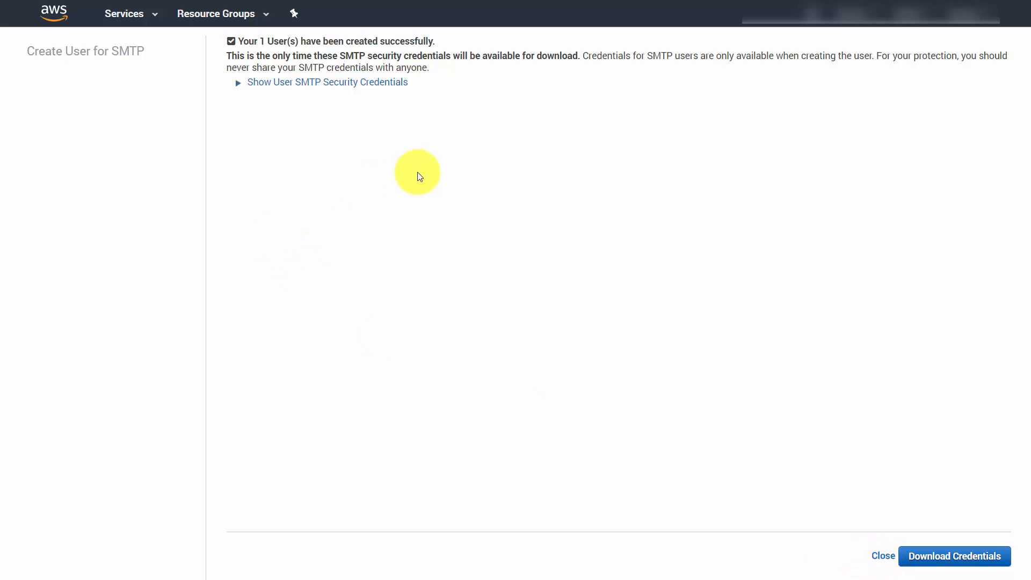